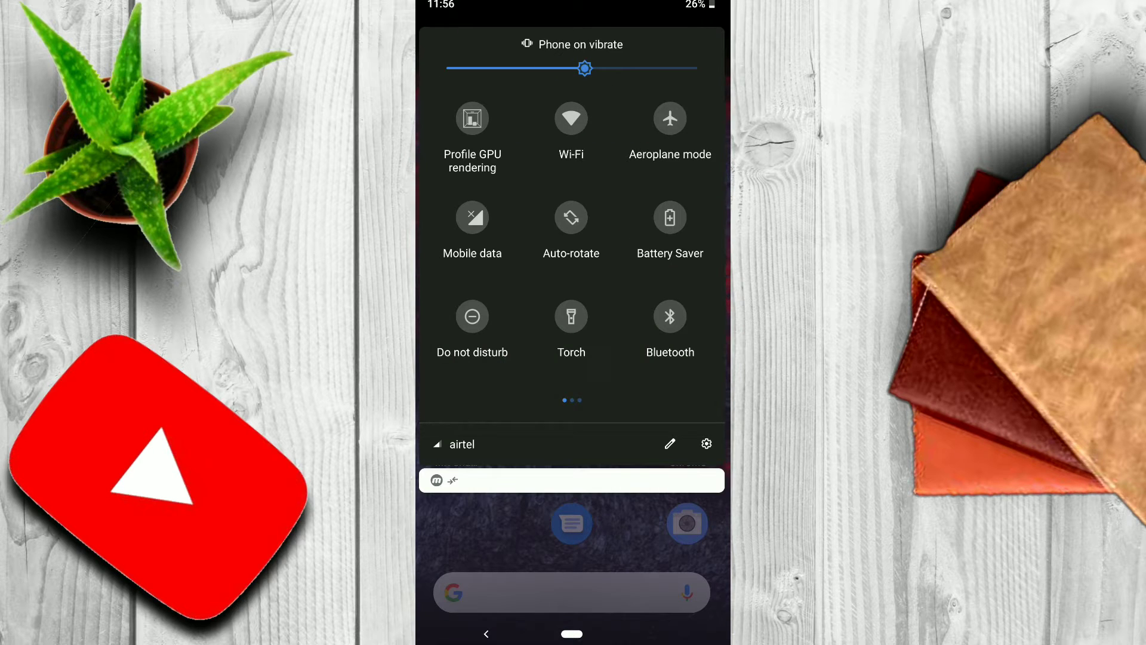
Step: Go from the quick settings gear into Settings and land on Apps & notifications
left_click(706, 444)
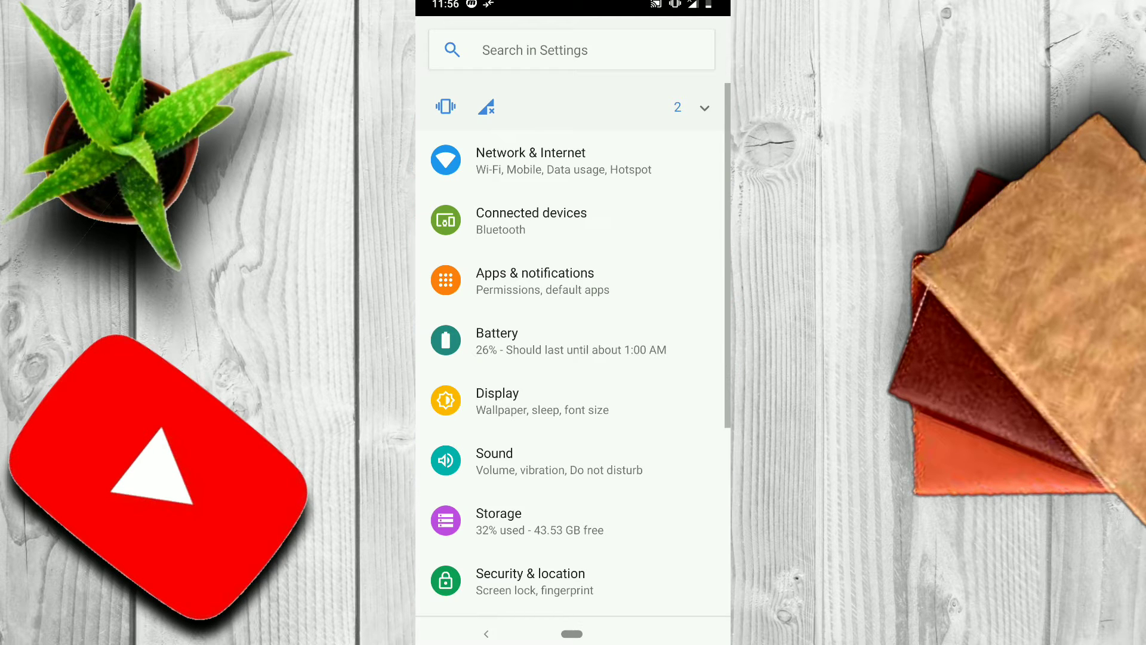
left_click(535, 279)
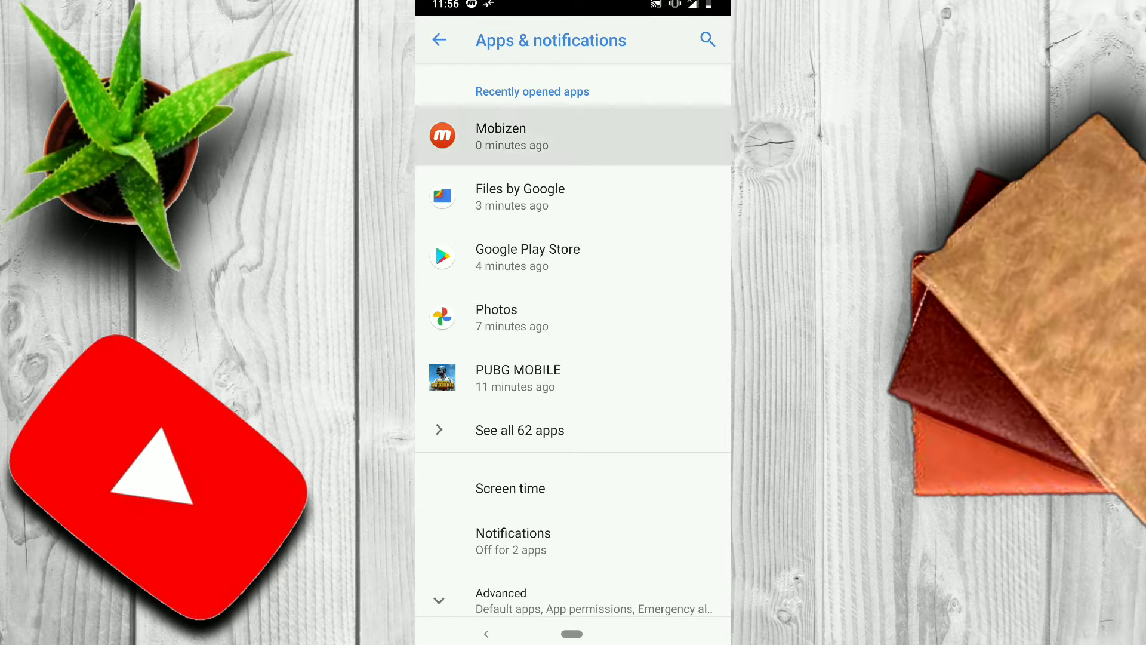
Step: Review Mobizen's notification categories, then show all 62 apps to reach NoxCleaner's app info
left_click(572, 136)
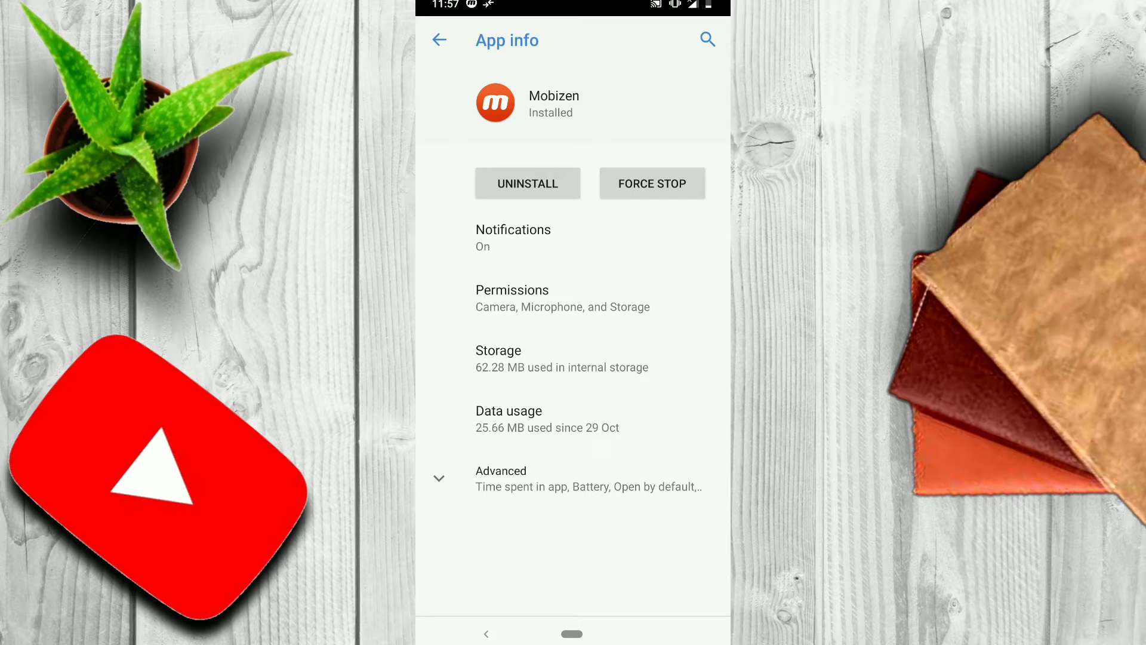
left_click(512, 236)
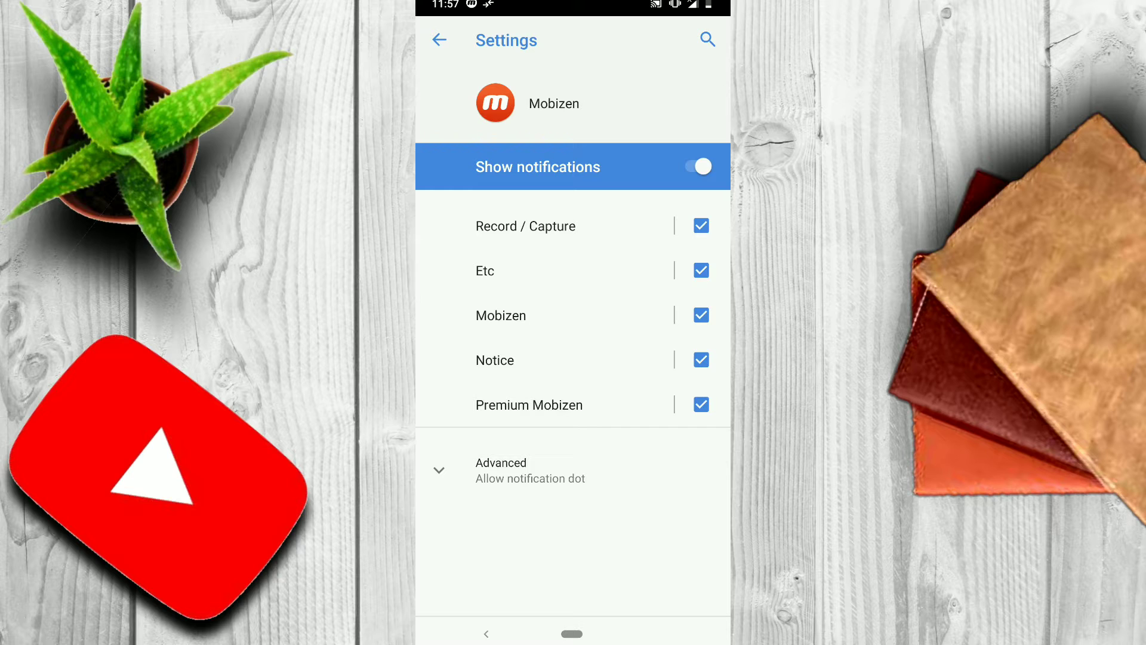
left_click(439, 41)
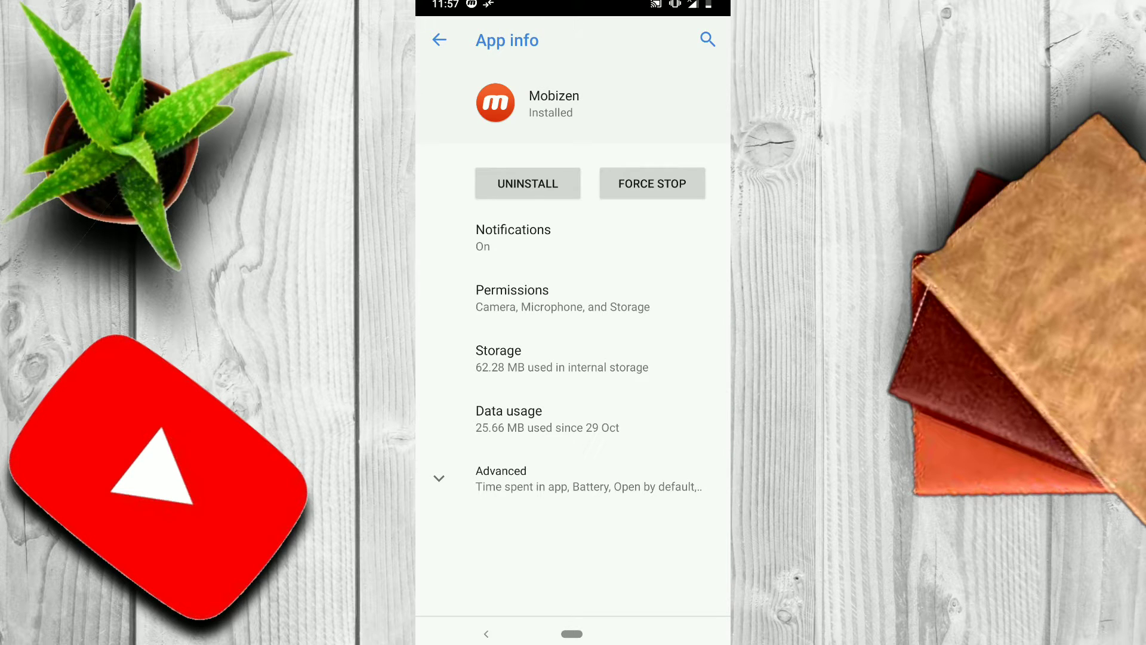
left_click(438, 40)
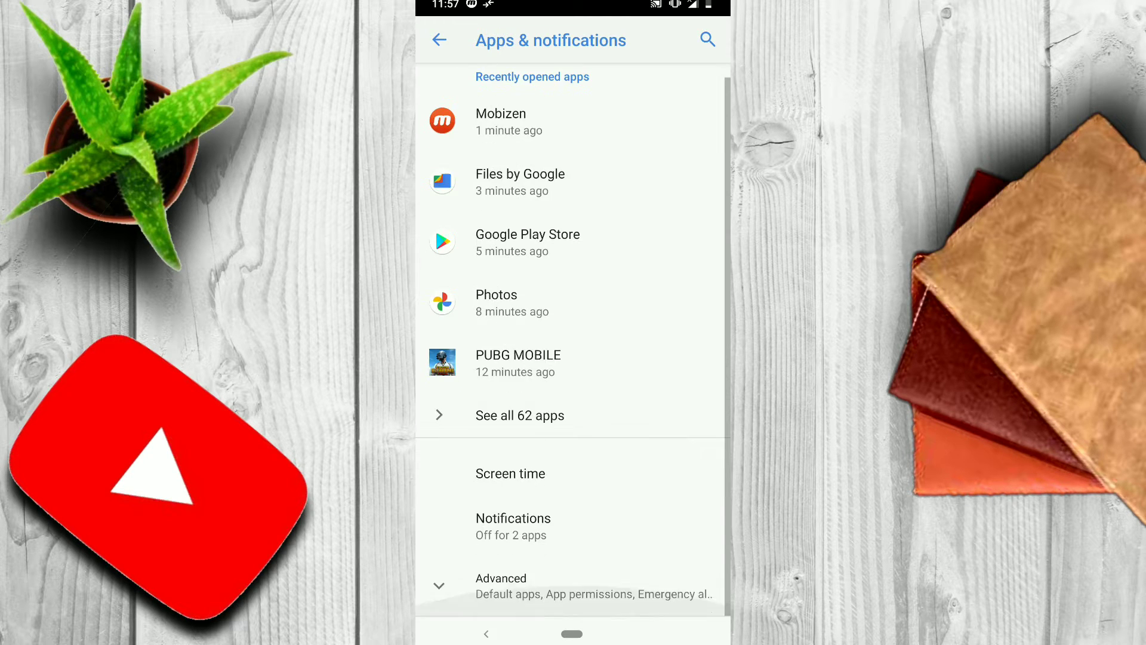
left_click(520, 415)
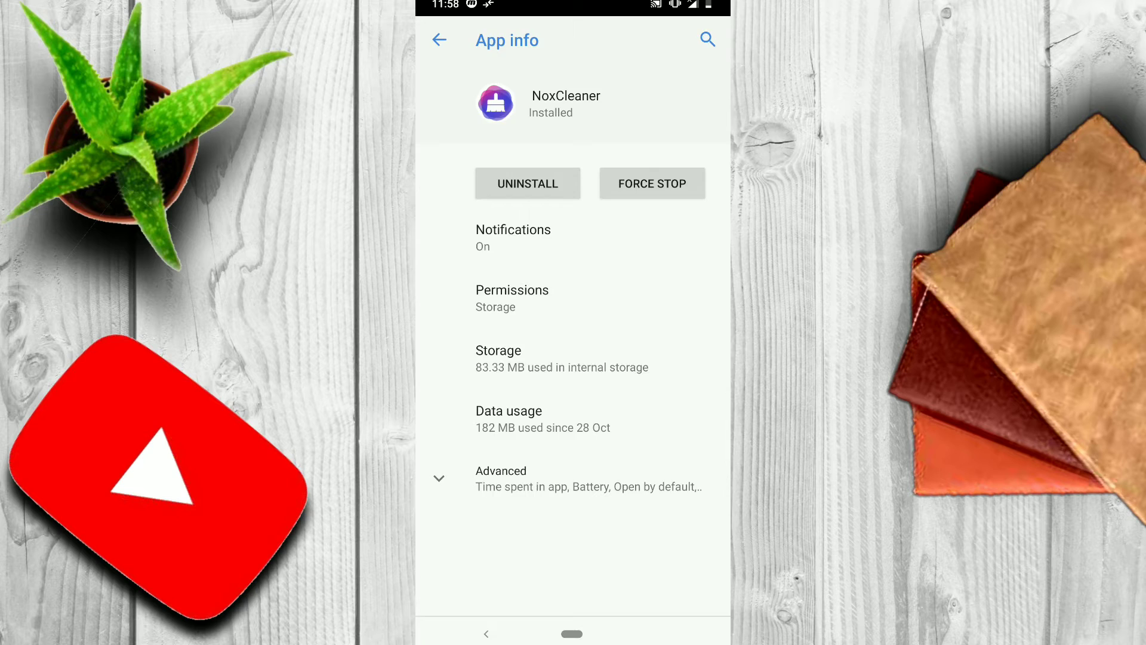
Step: Clear NoxCleaner's cache to 0 B from its Storage page and return to Apps & notifications
left_click(512, 357)
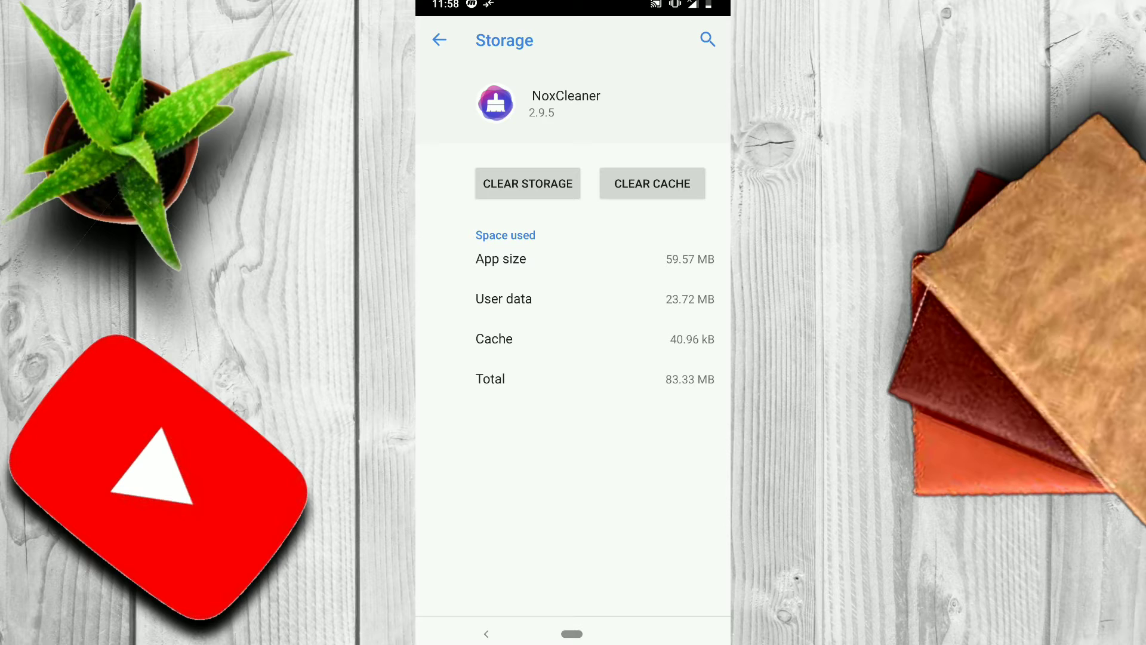
left_click(651, 183)
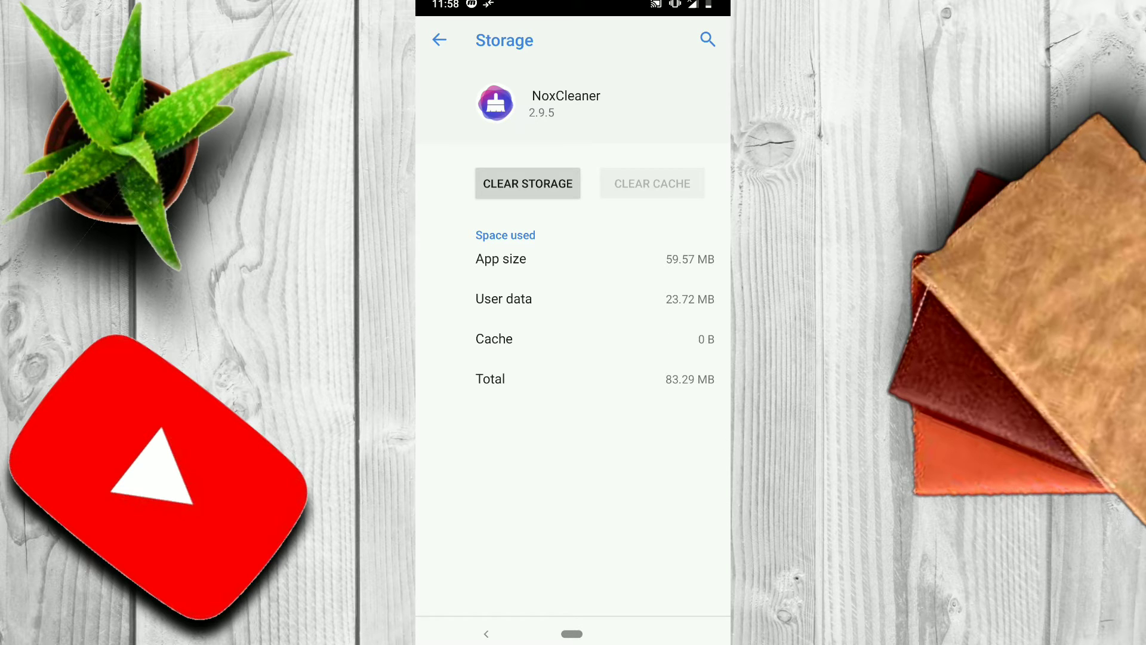
left_click(440, 40)
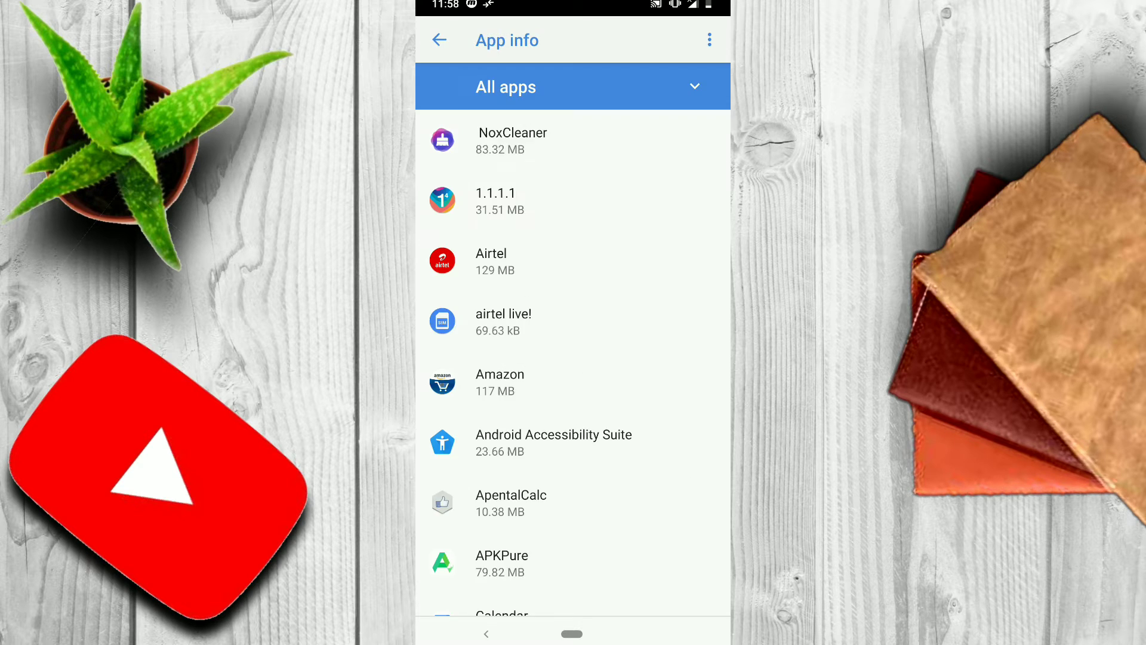
scroll("down", 3)
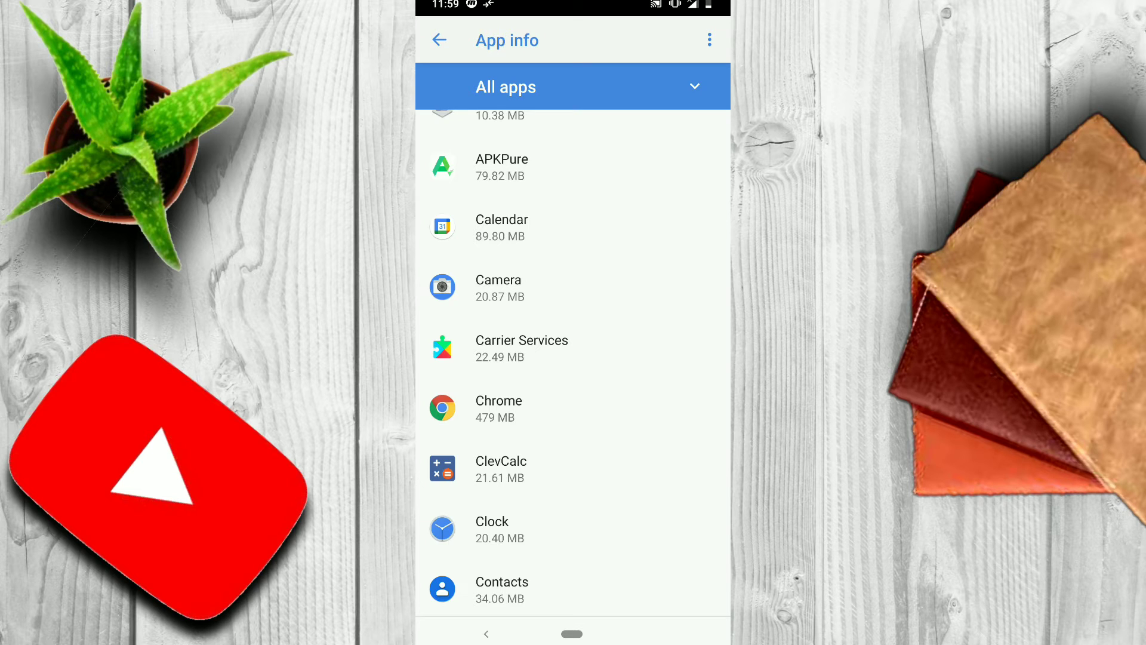
left_click(440, 41)
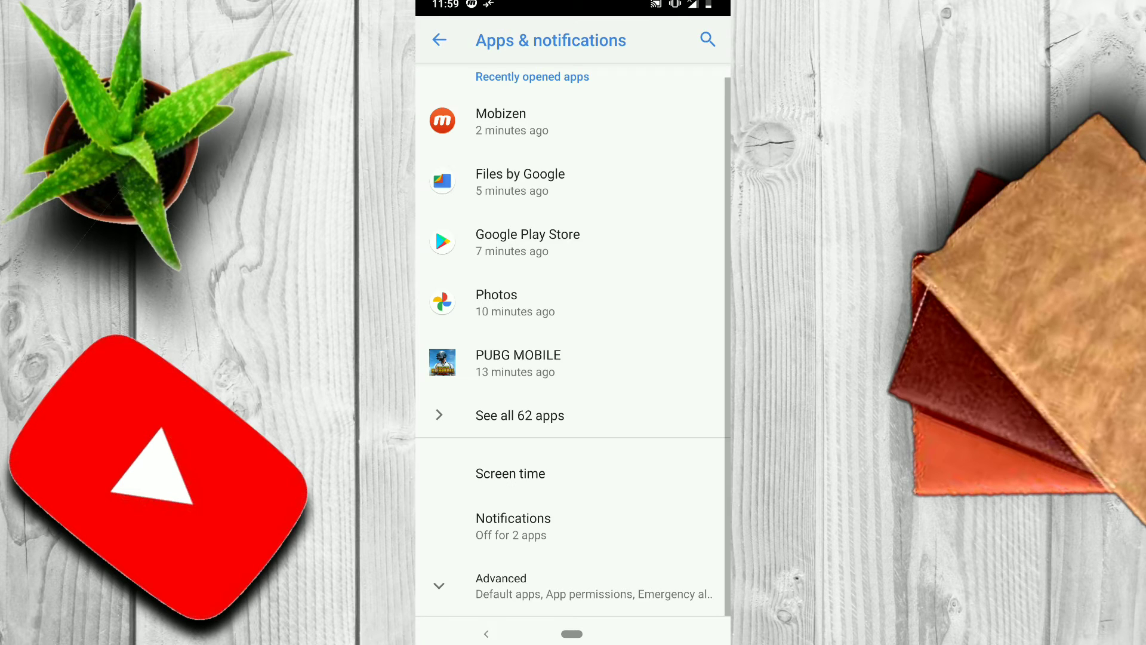
Step: Visit System > About phone down to the Build number, then return to the System page
left_click(440, 41)
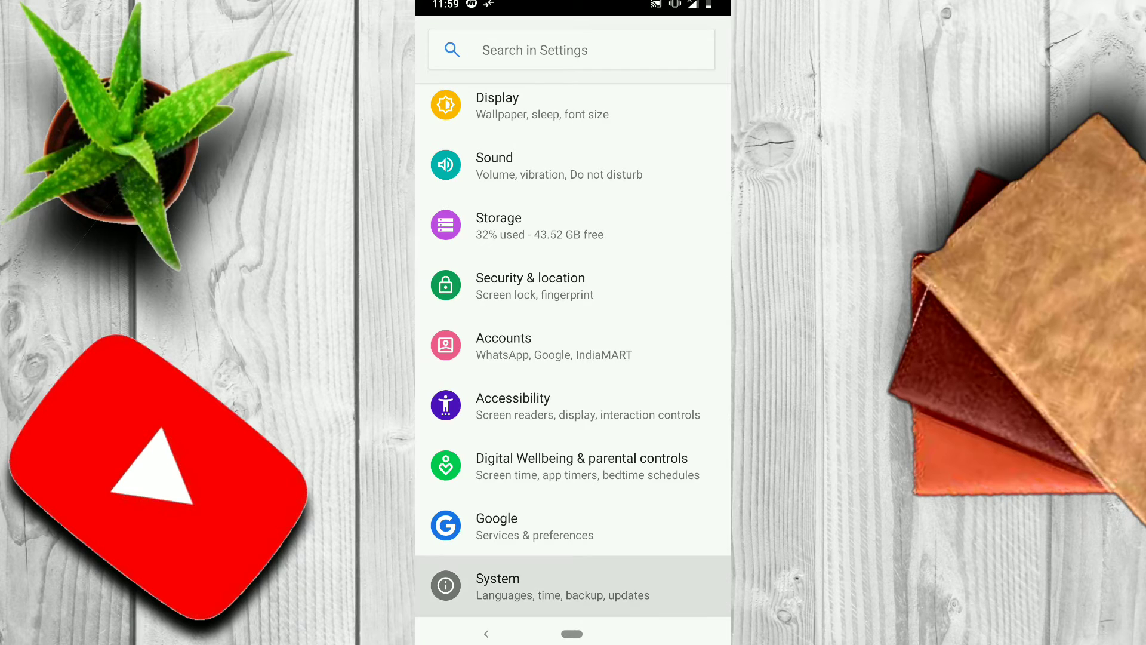
left_click(571, 585)
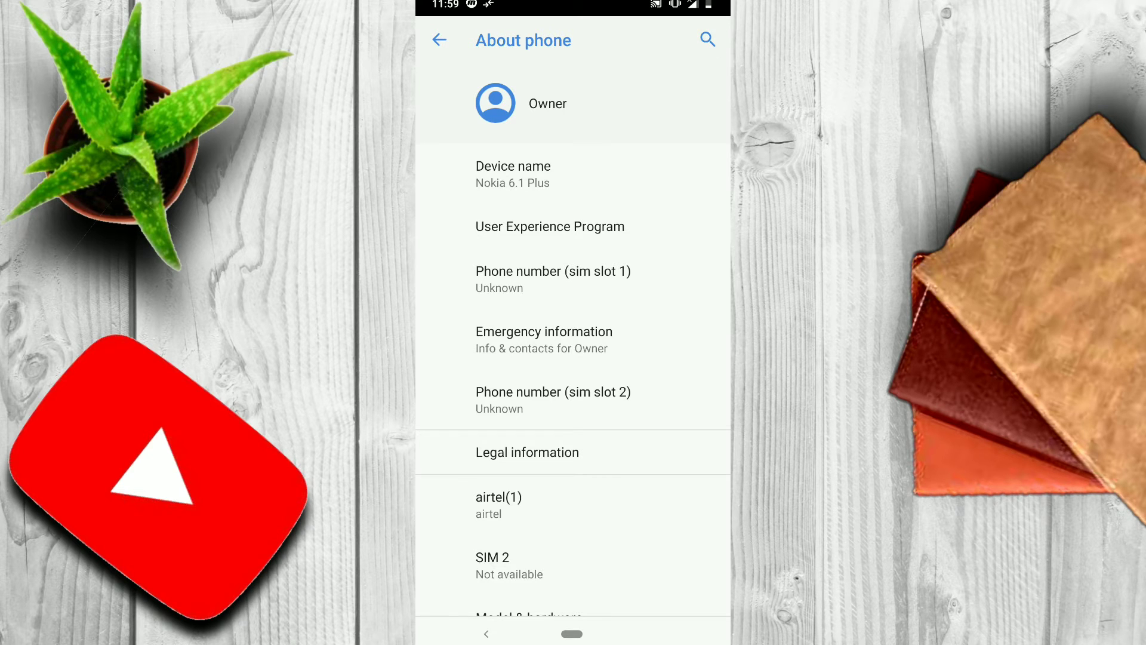
left_click(706, 40)
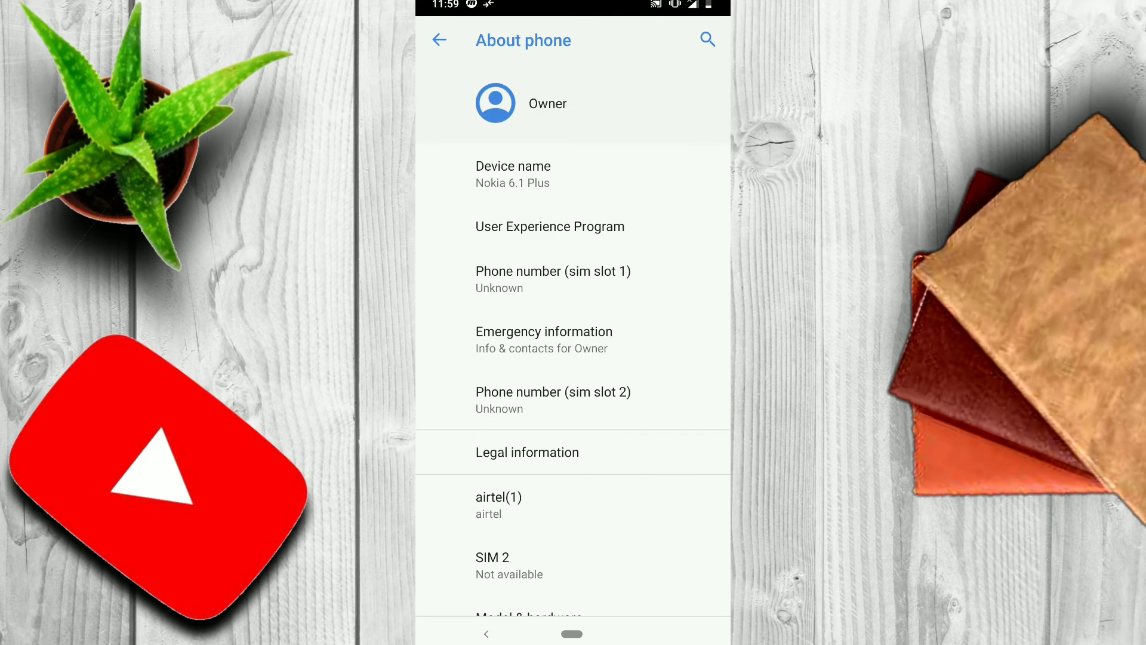
scroll("down", 3)
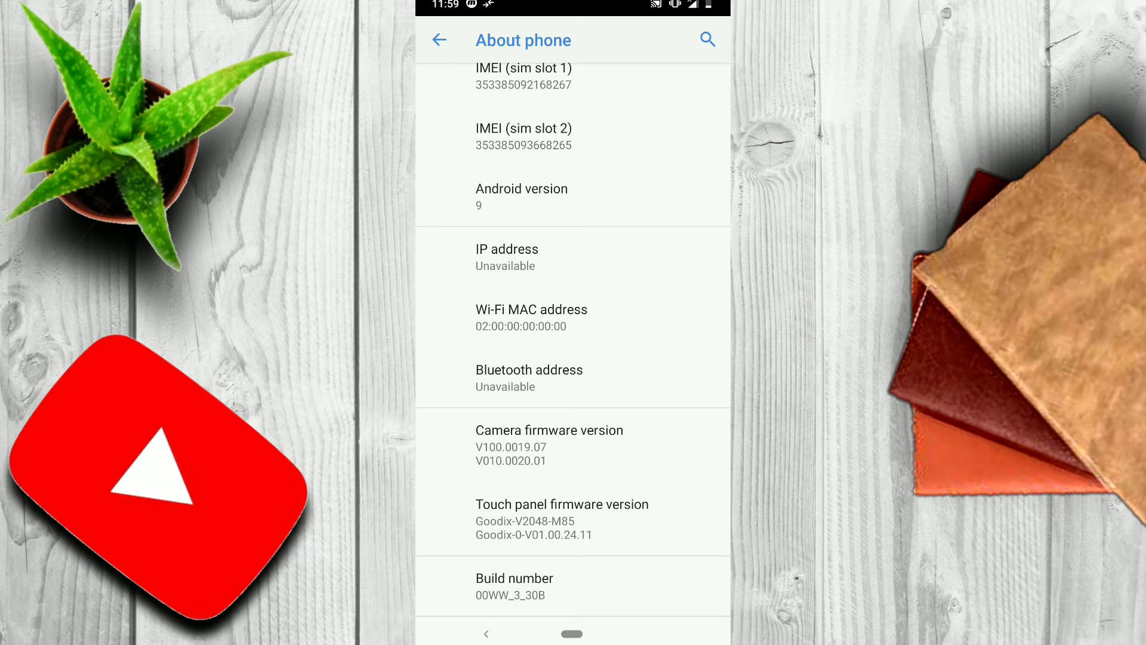
left_click(439, 40)
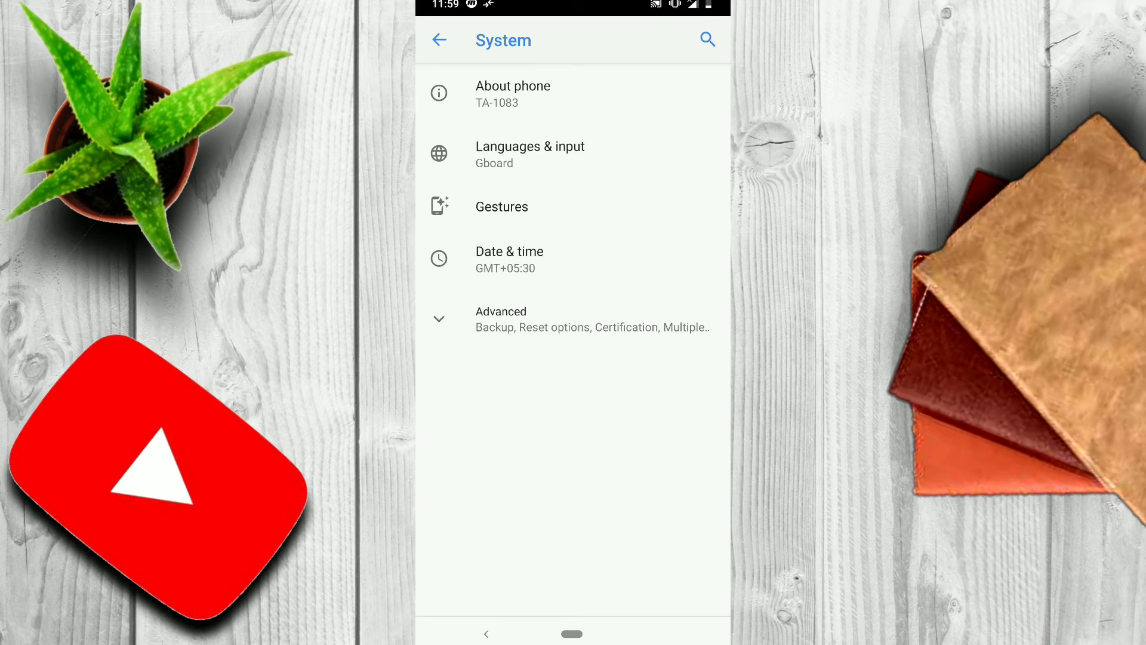
Step: Enter Developer options via Advanced and scroll to the Hardware accelerated rendering section
left_click(500, 317)
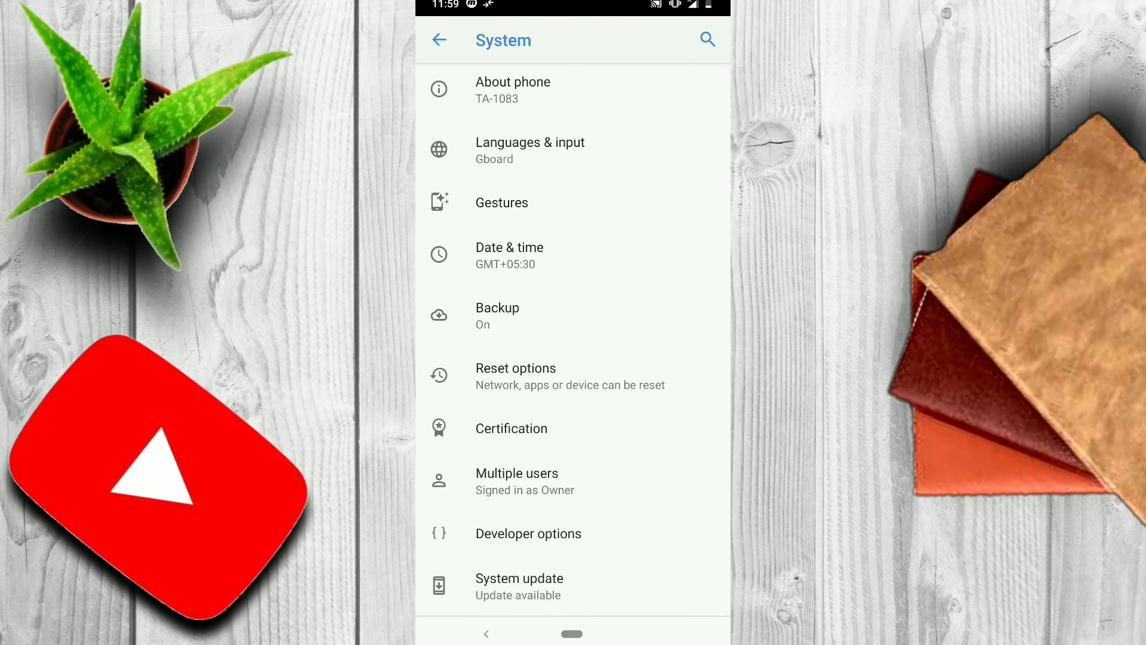
left_click(529, 533)
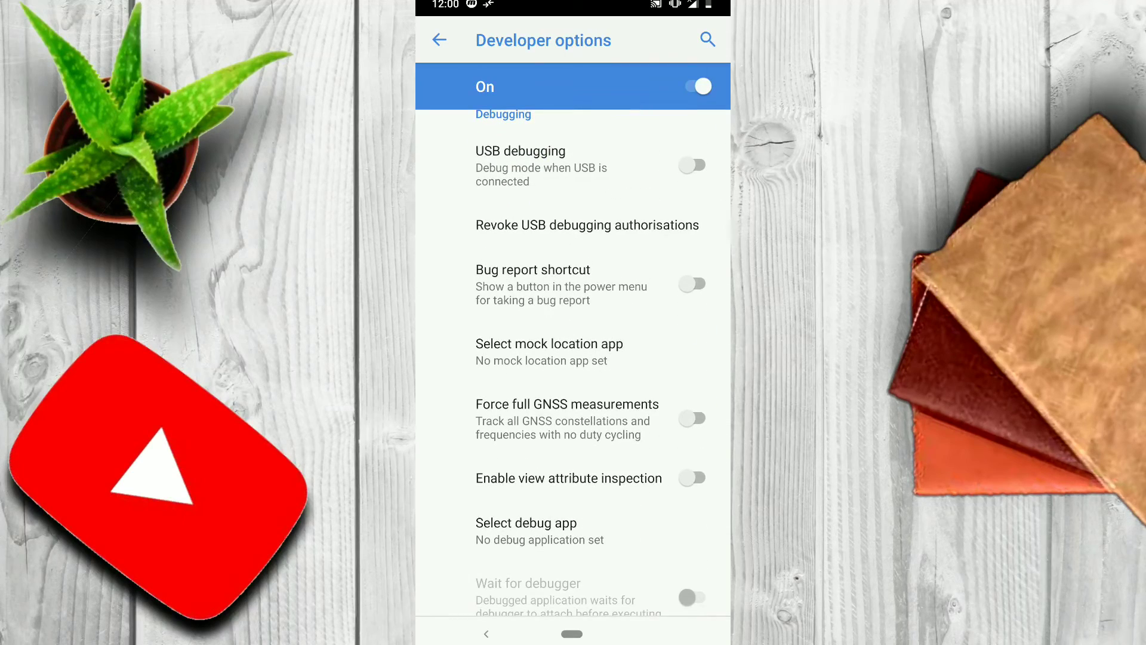
scroll("down", 3)
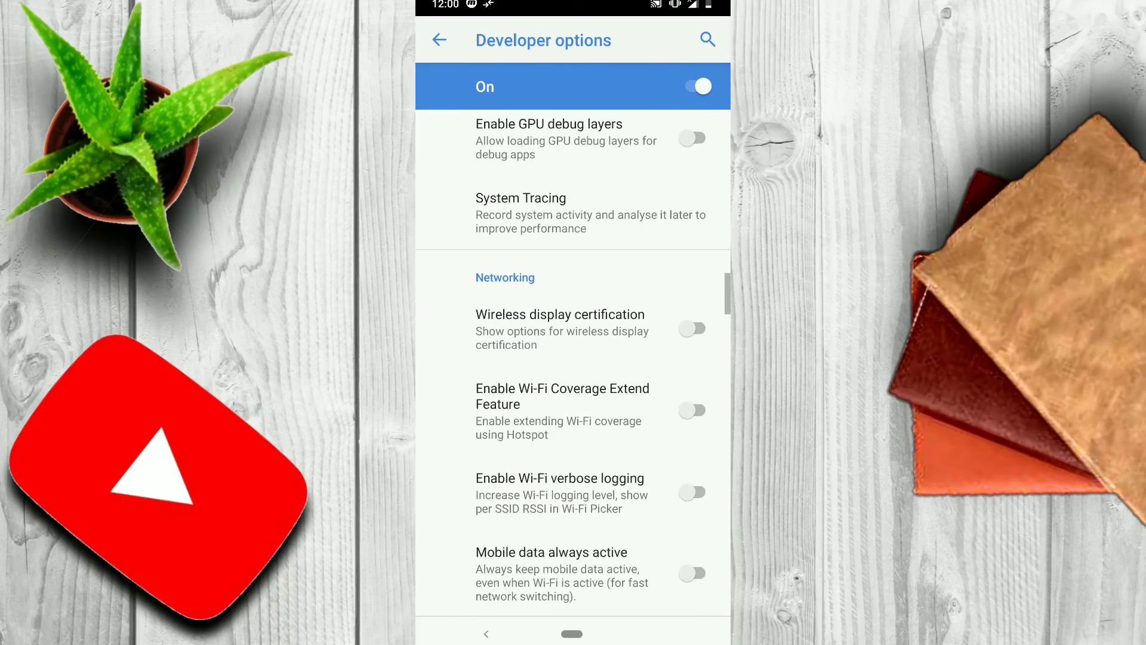
scroll("up", 3)
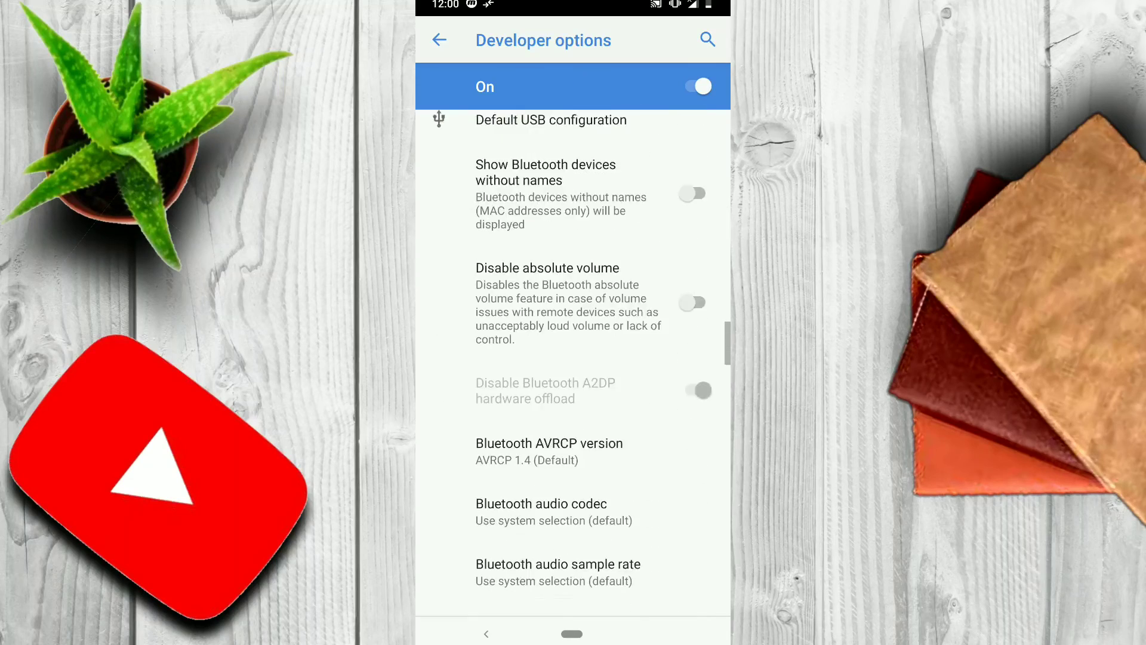
scroll("down", 3)
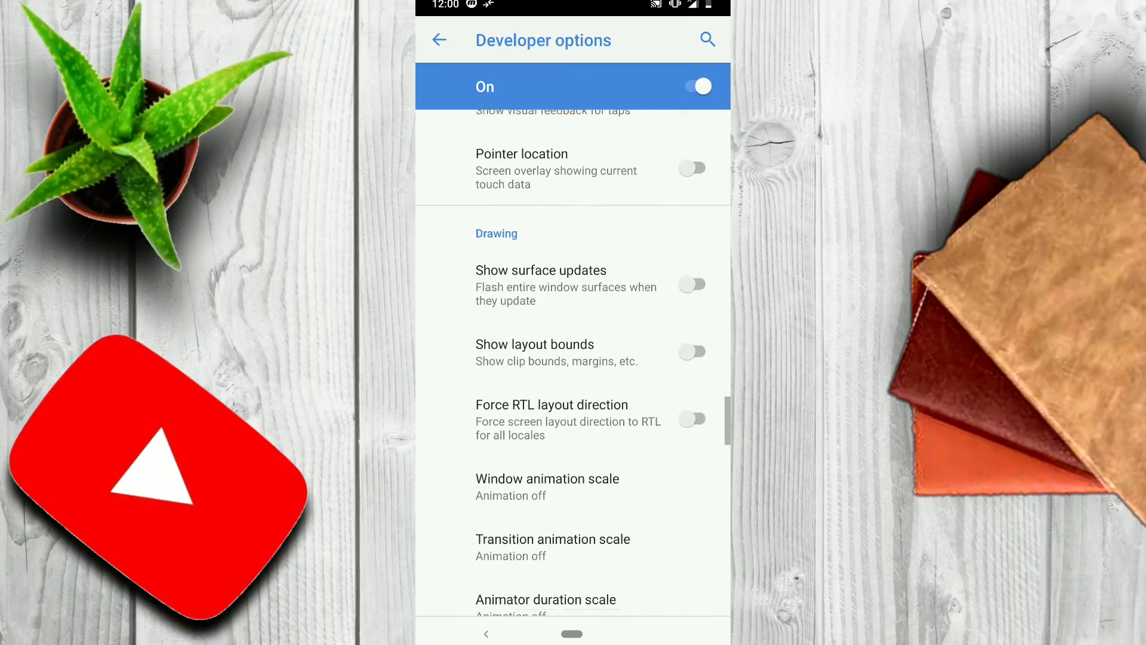
scroll("down", 3)
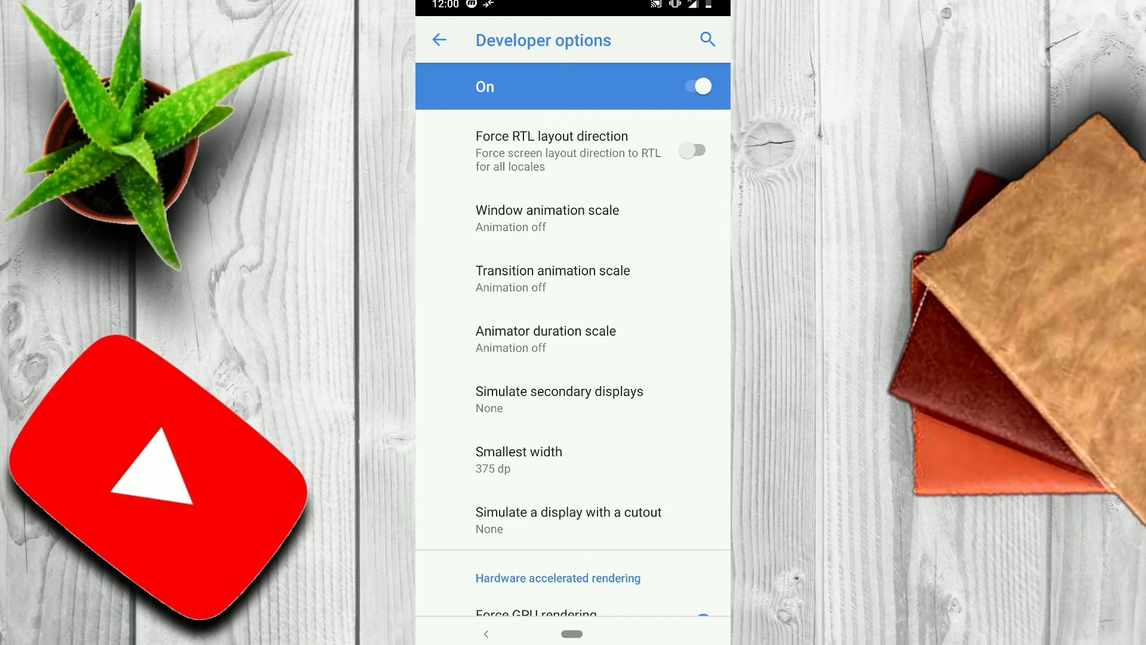
Step: Switch on Force GPU rendering so 2D drawing uses the GPU
left_click(547, 217)
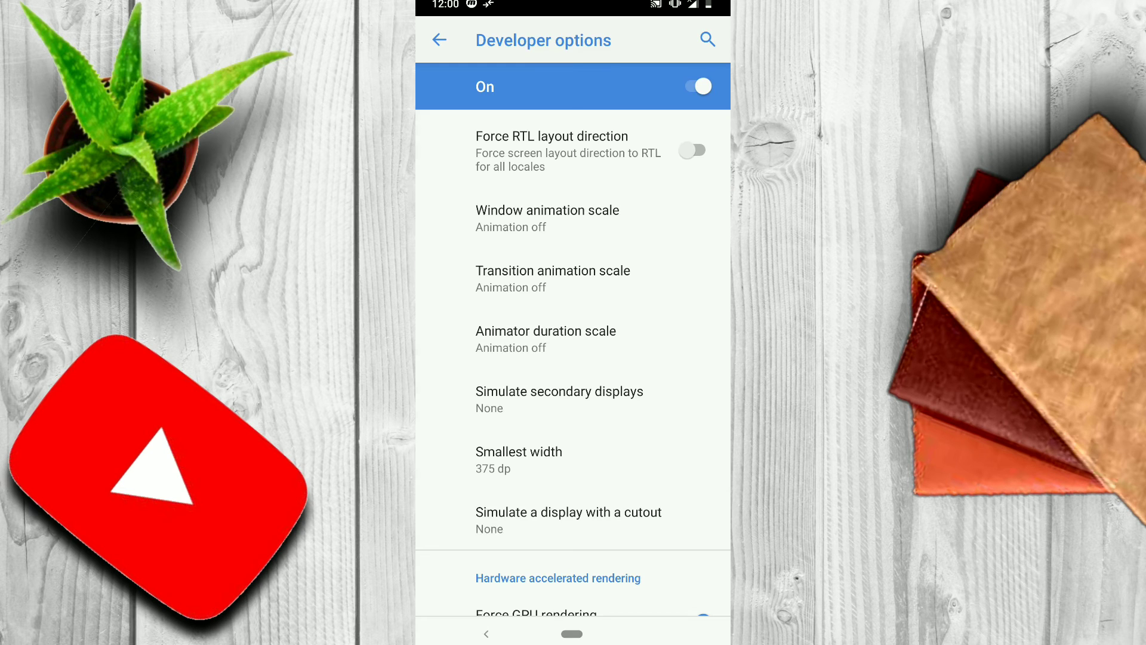
left_click(546, 330)
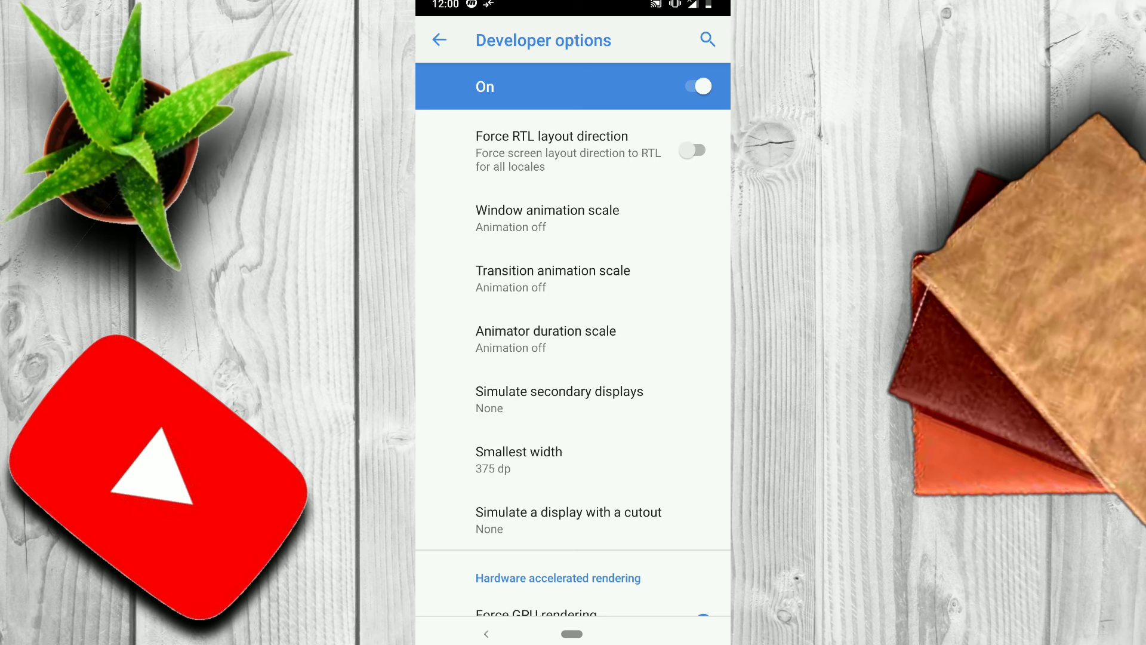
scroll("down", 3)
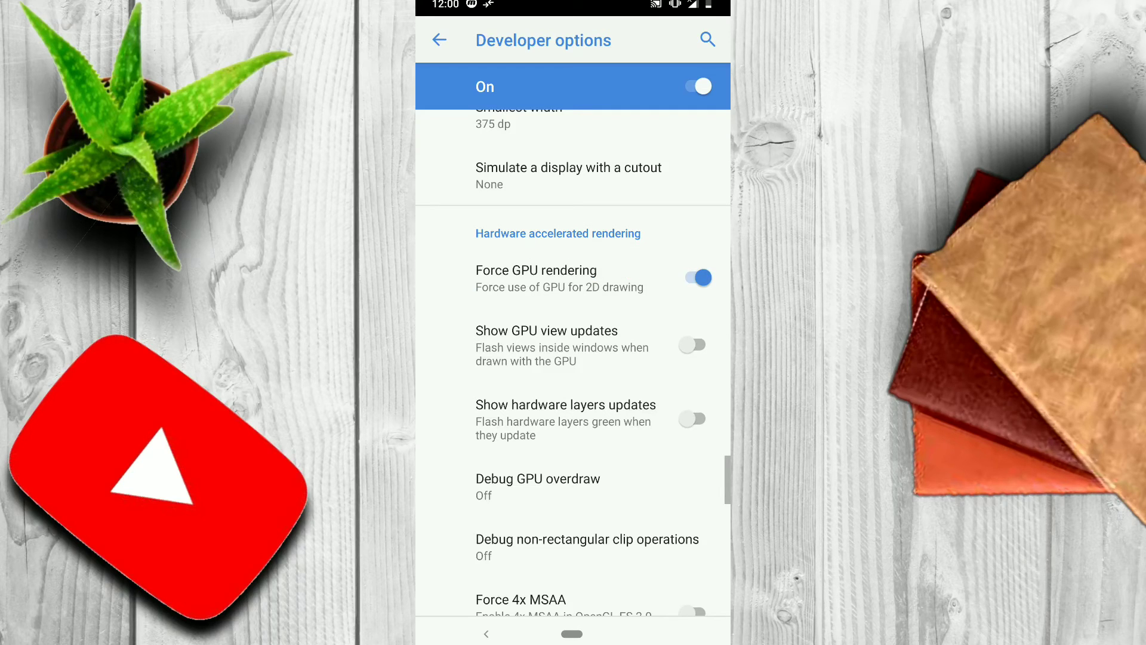
Step: Enable Force 4x MSAA for OpenGL apps alongside forced GPU rendering
scroll("up", 3)
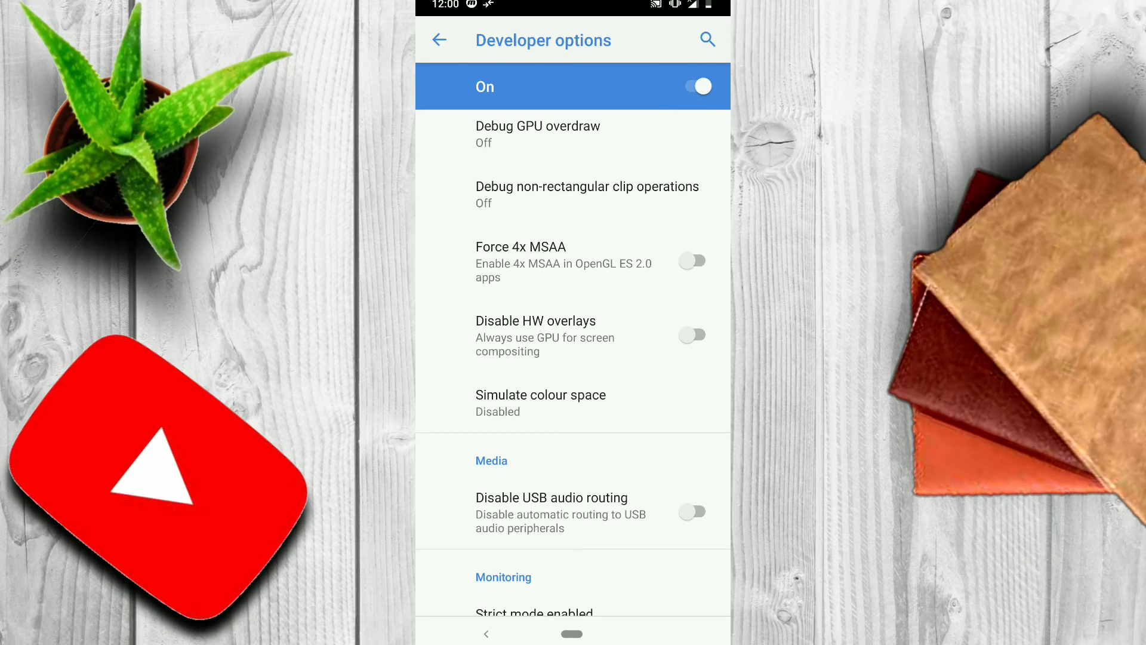
left_click(691, 261)
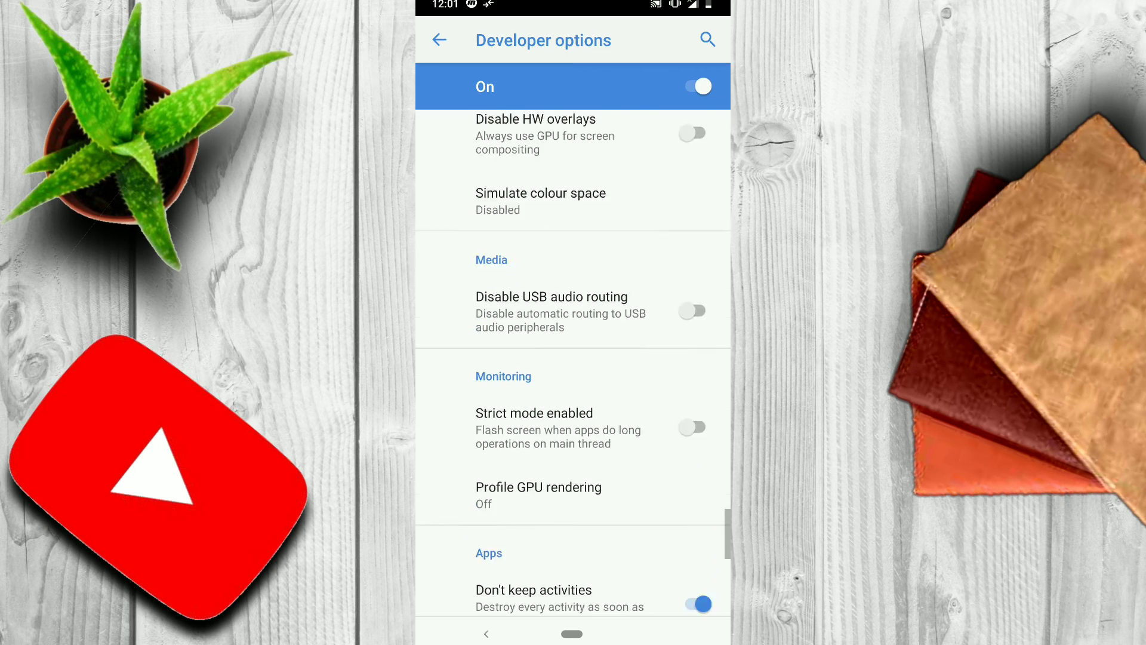
scroll("up", 3)
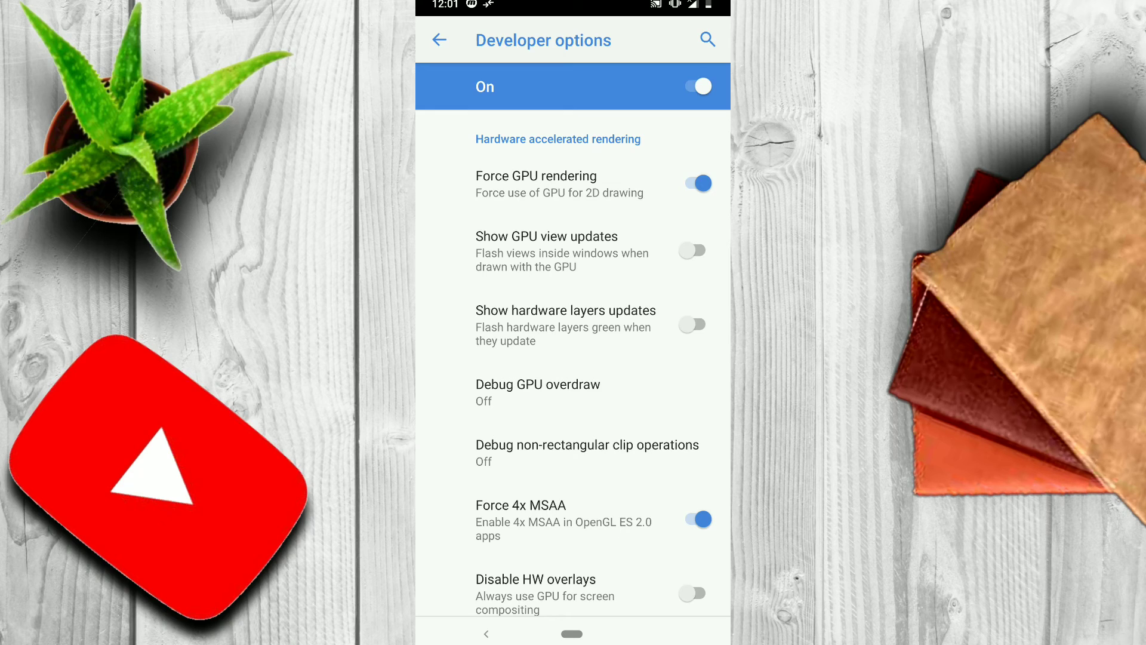
Step: Reach the Apps section and toggle Don't keep activities, leaving it switched off
scroll("down", 3)
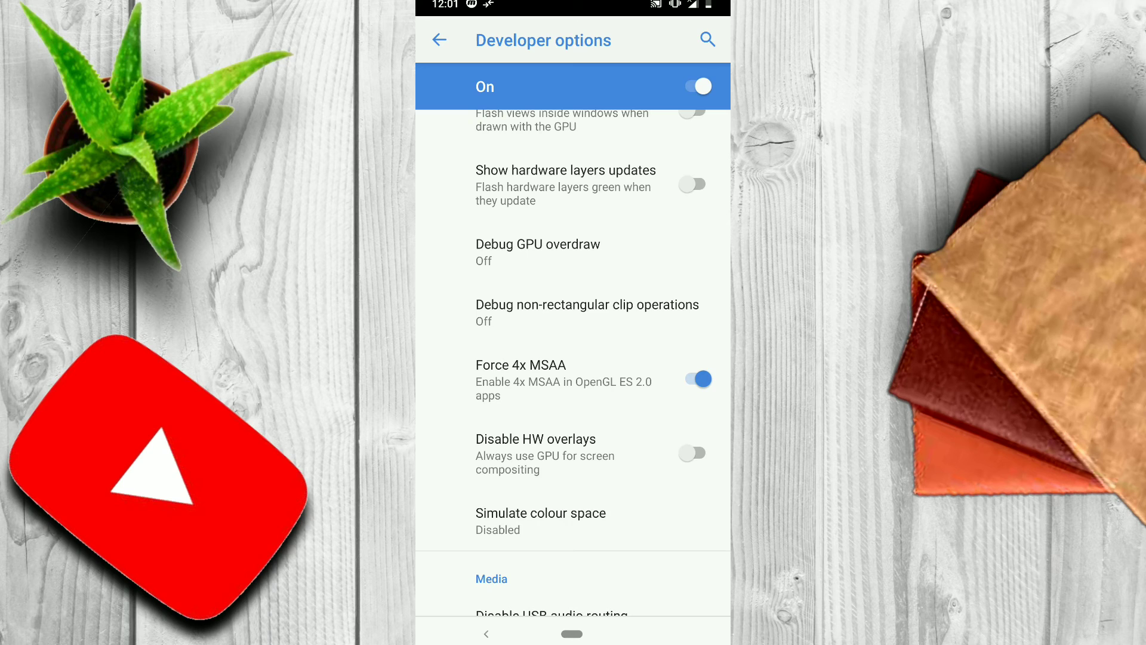
scroll("down", 3)
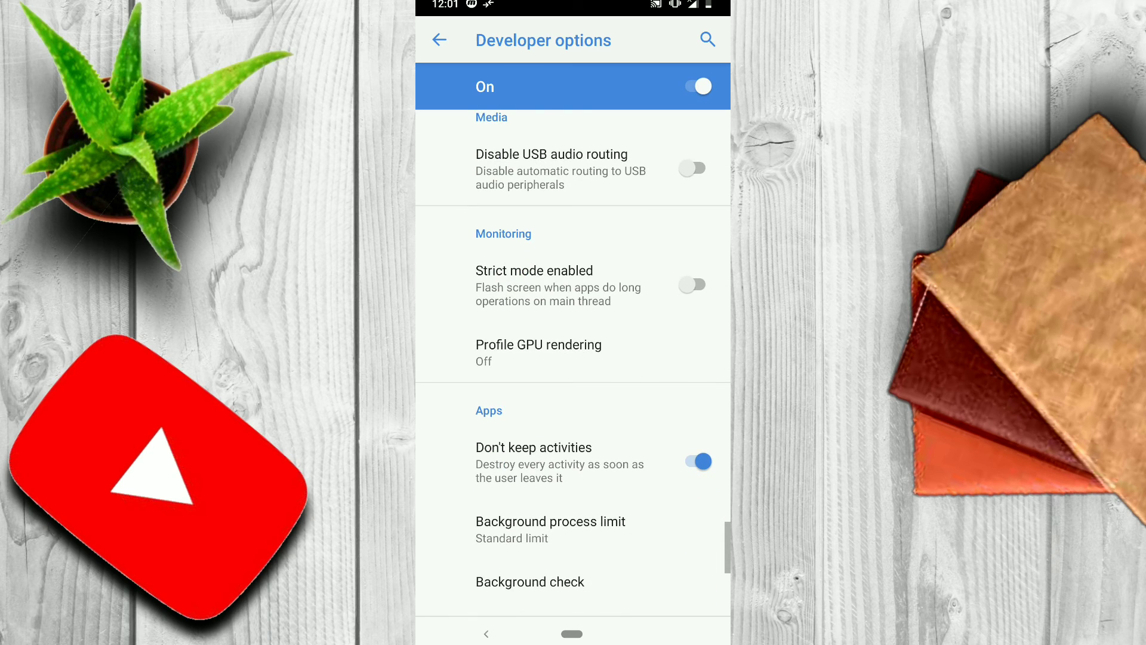
scroll("down", 3)
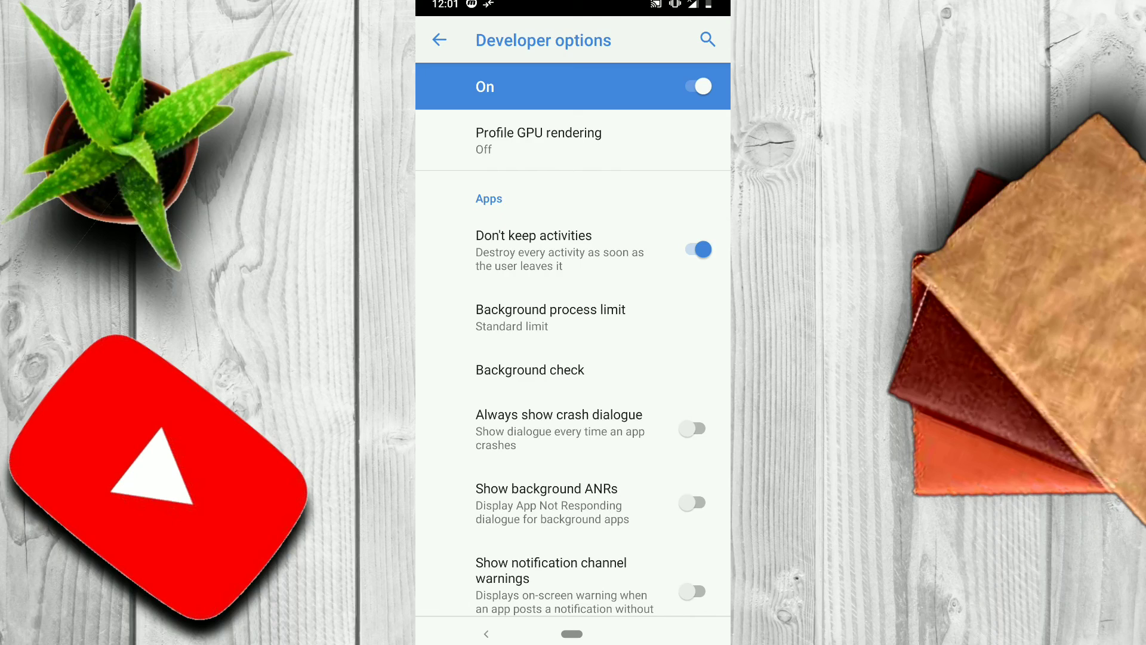
left_click(691, 249)
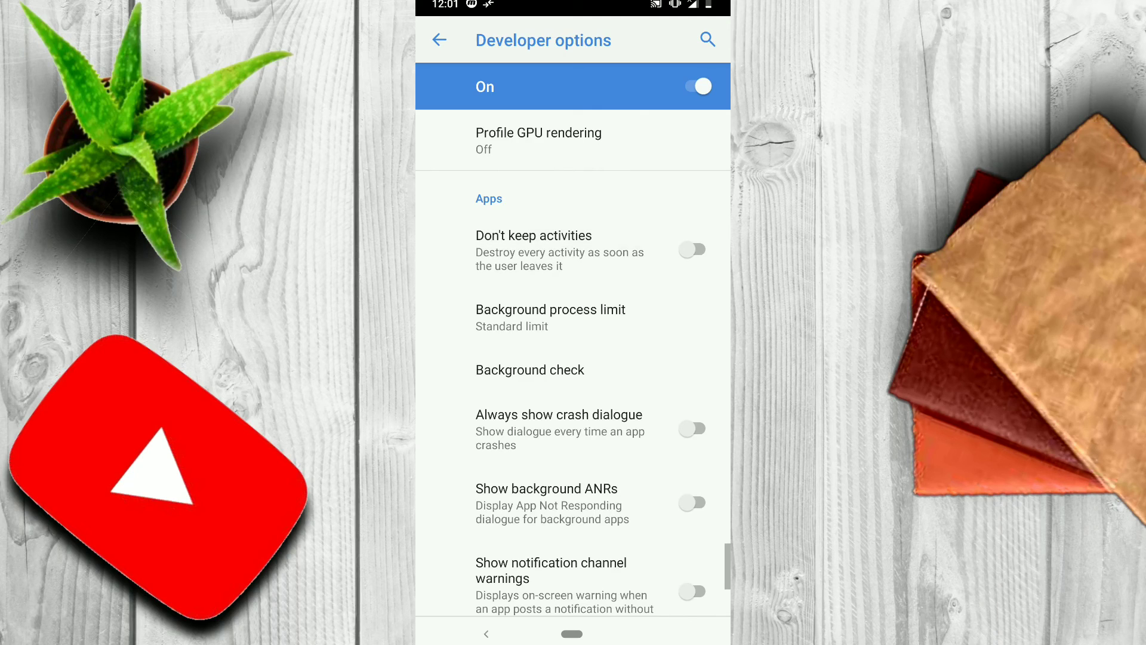
left_click(549, 317)
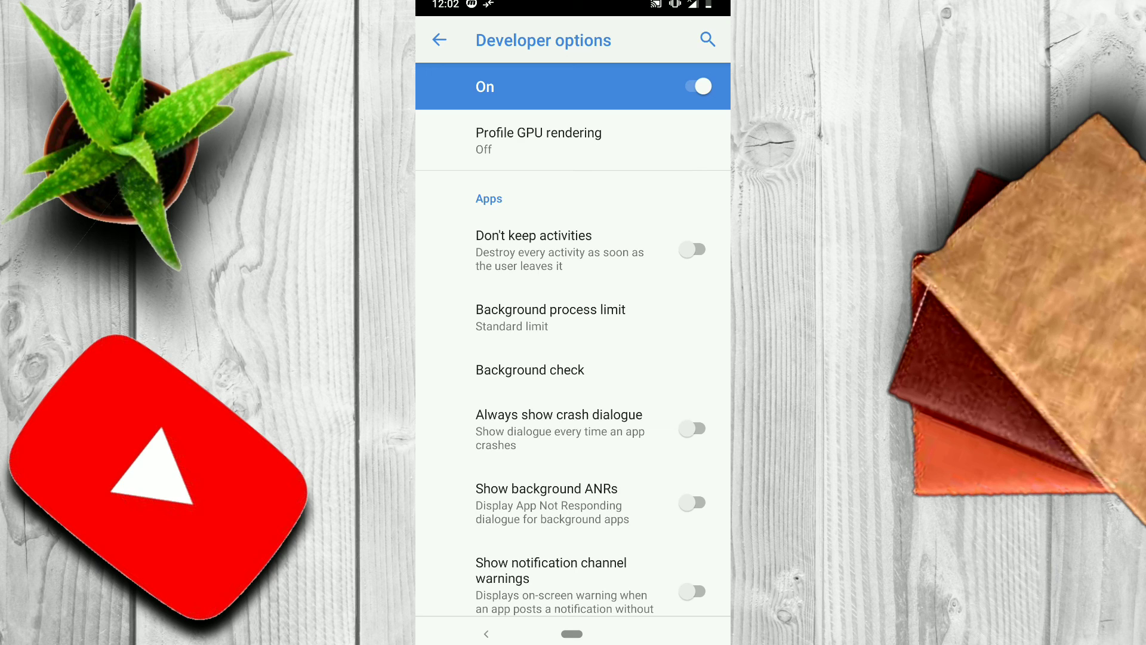
left_click(691, 249)
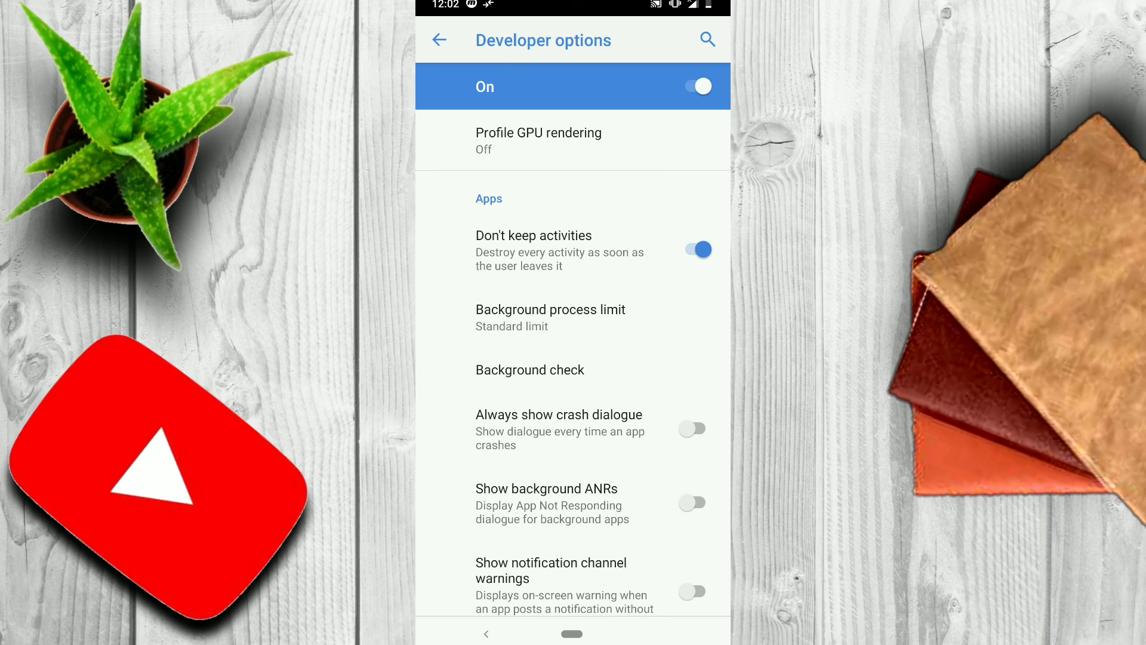
left_click(691, 249)
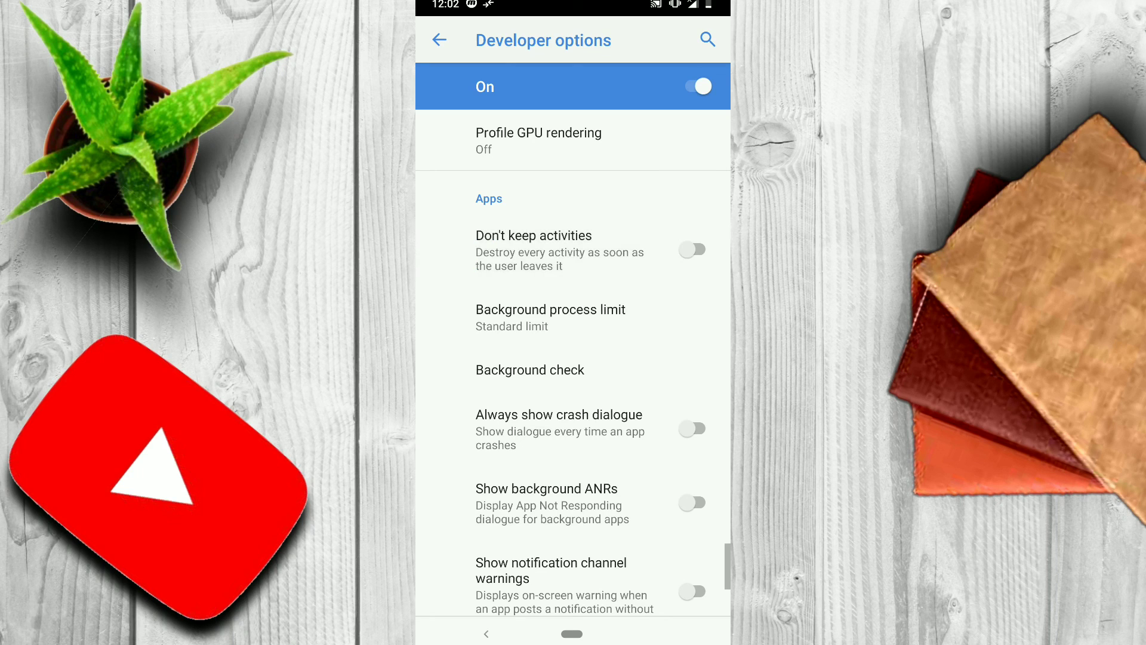